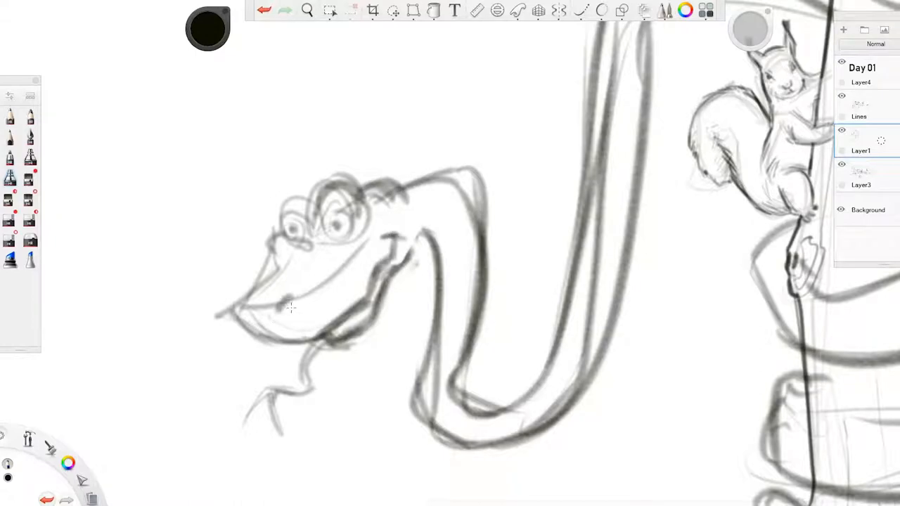
# Trace bold ink outlines of the snake's head, big eyes and toothy grin on a new layer.
pyautogui.press('space')
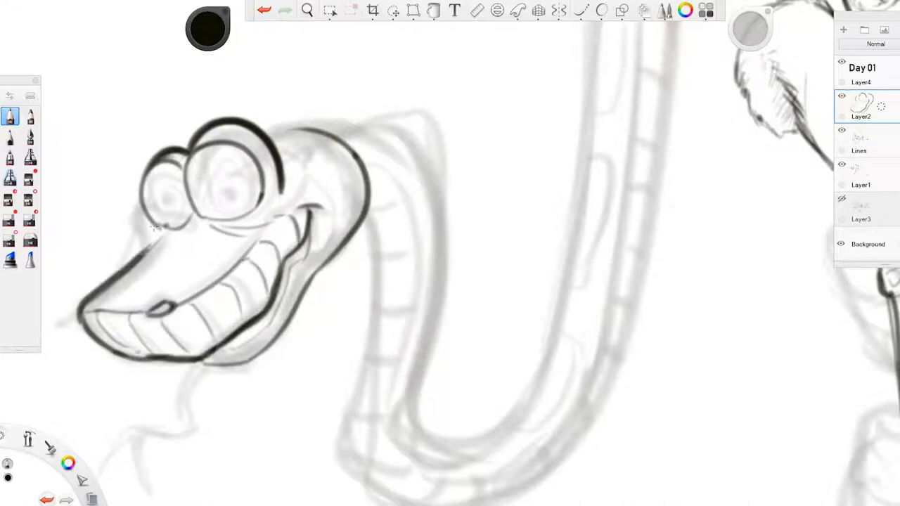
# Ink the snake's winding body and its coils around the tree trunk on Layer2.
pyautogui.press('space')
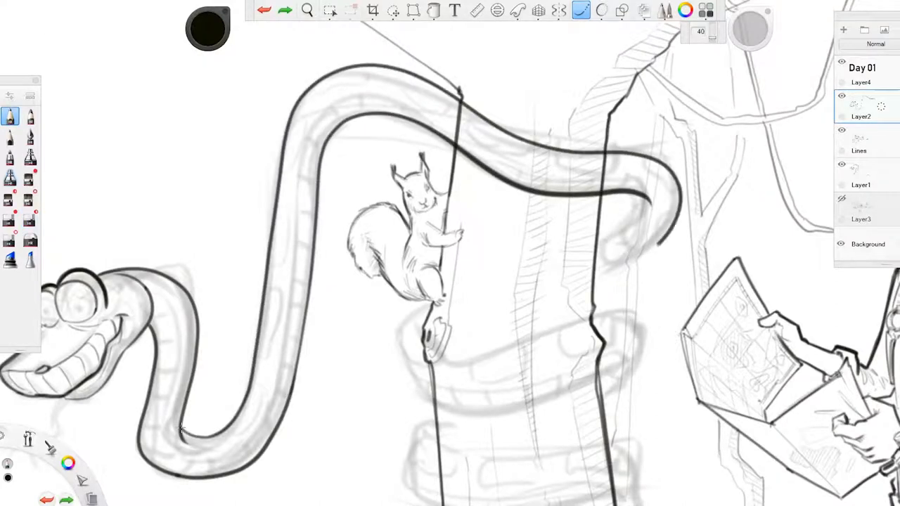
pyautogui.click(841, 133)
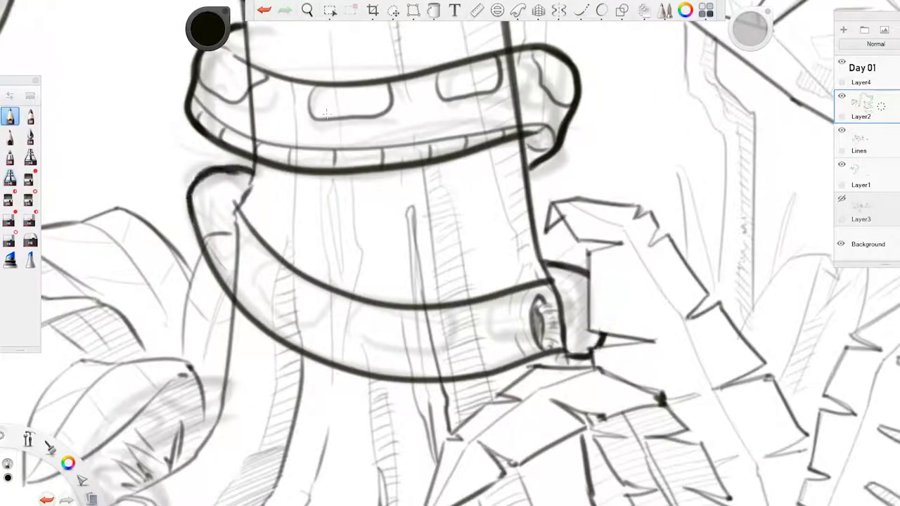
# Ink the lowest coil near the roots, spiral eyes and rounded body spots, then recentre the view.
pyautogui.press('space')
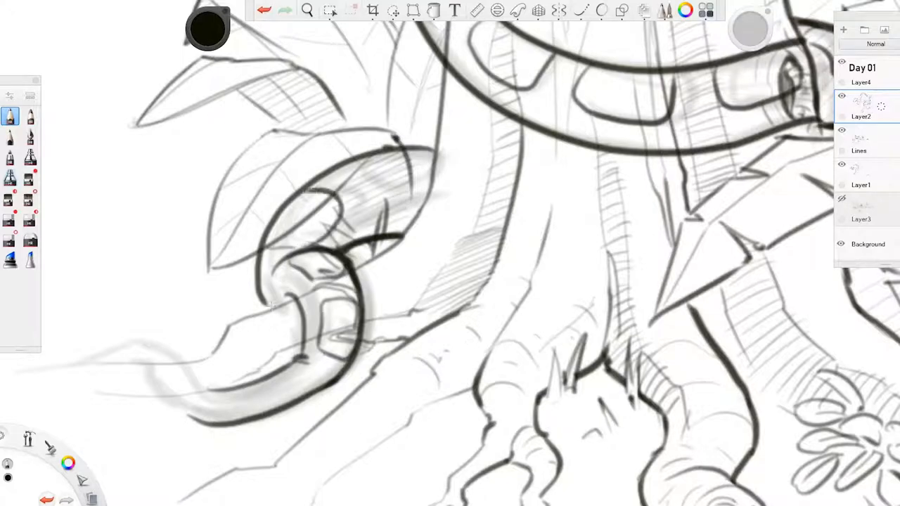
pyautogui.press('space')
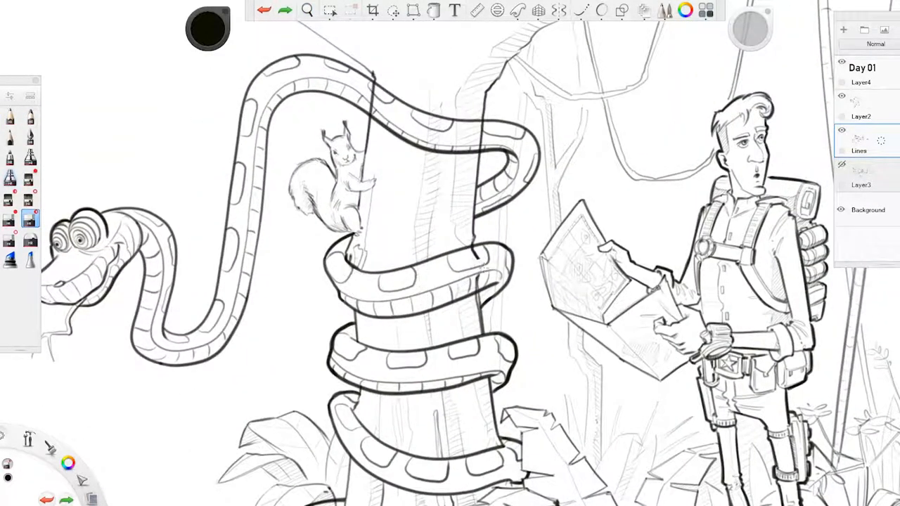
pyautogui.press('space')
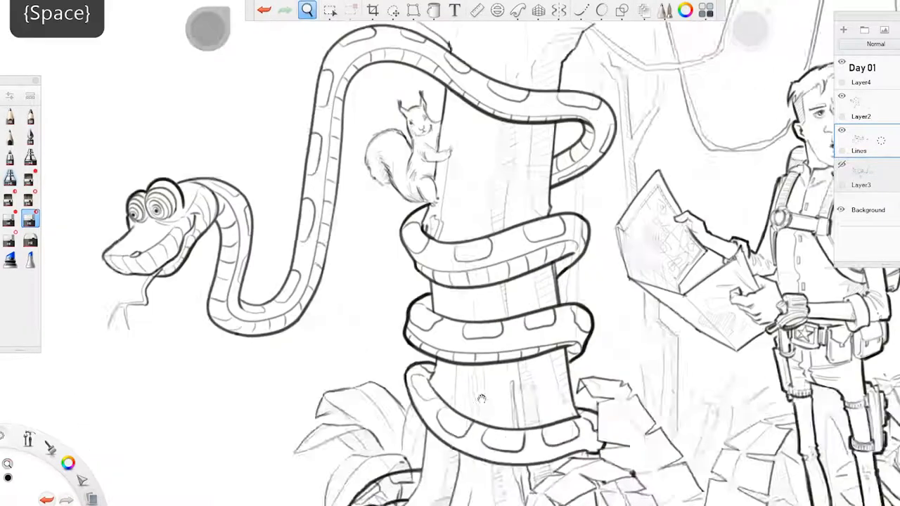